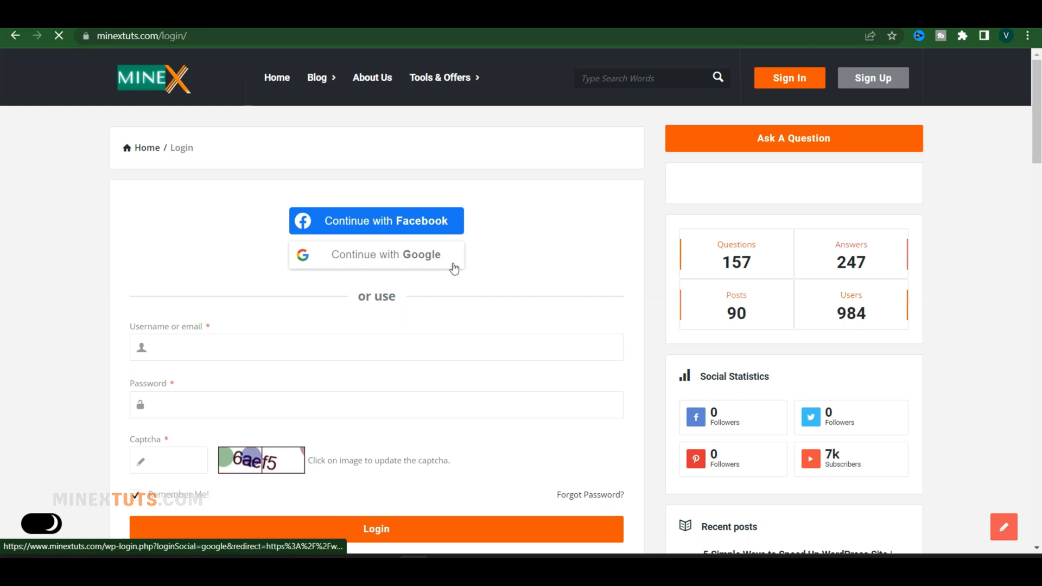
Sign in via 'Continue with Google' and choose the Google account in the popup.
left_click(386, 254)
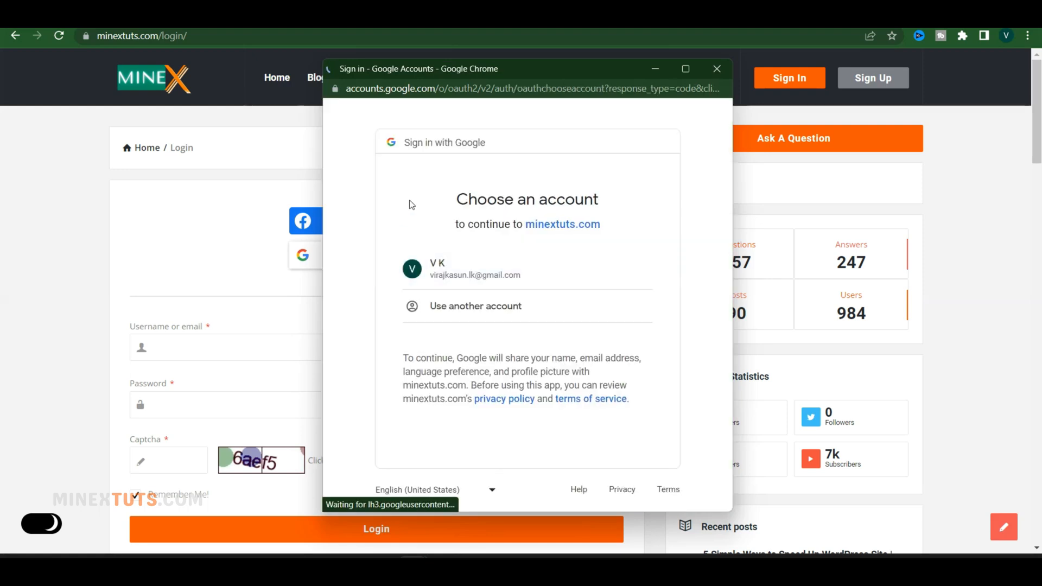
left_click(475, 268)
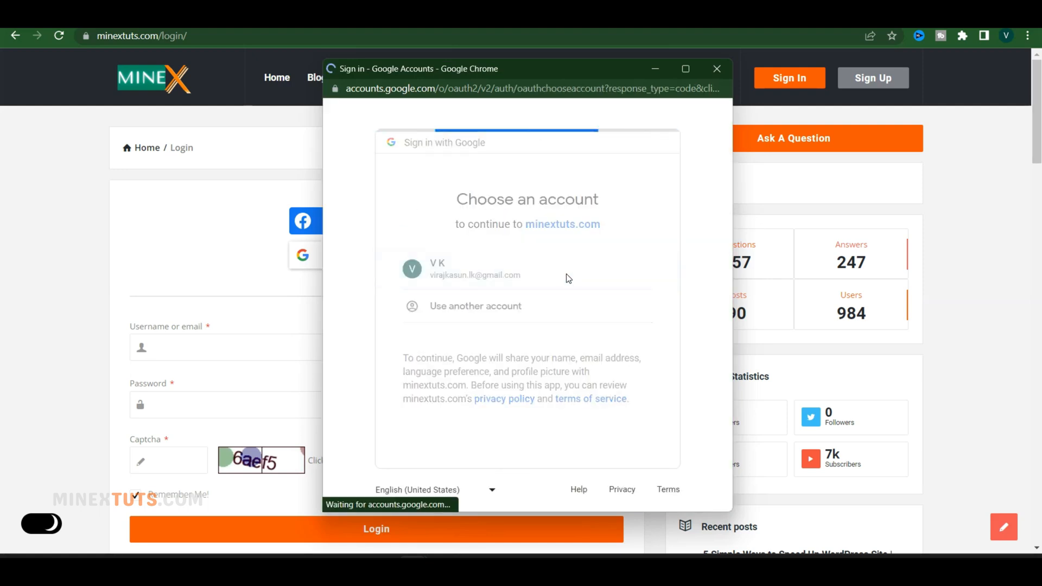
left_click(474, 268)
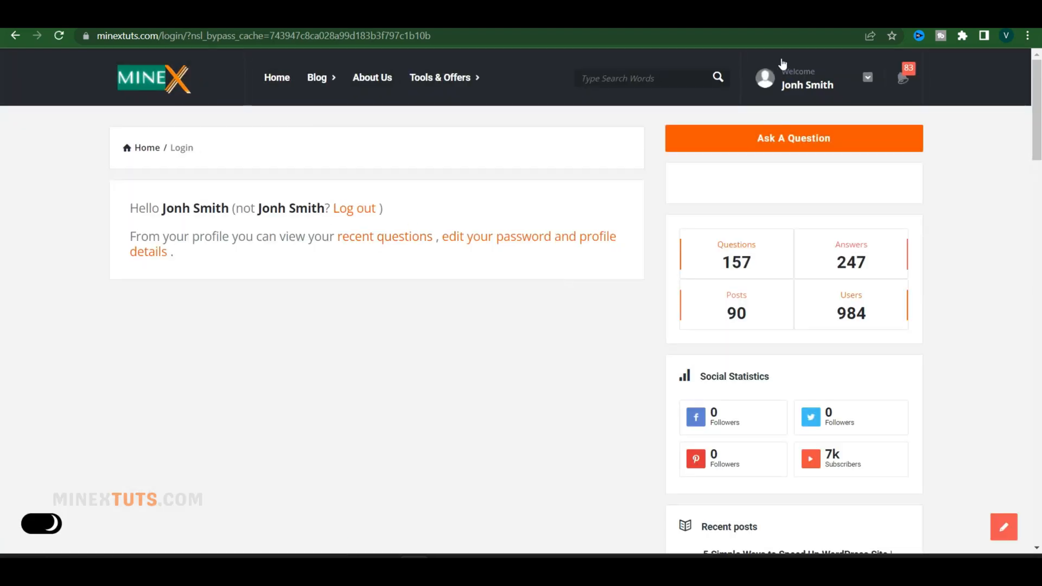
left_click(905, 77)
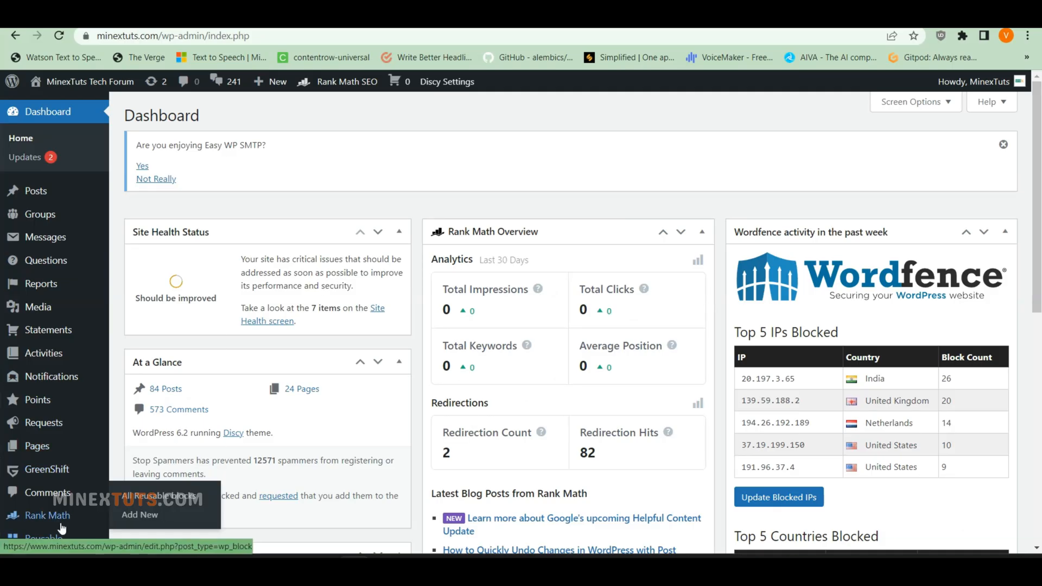
Search Add New plugins for 'nextend social' and head to the Nextend Social Login settings.
scroll("down", 3)
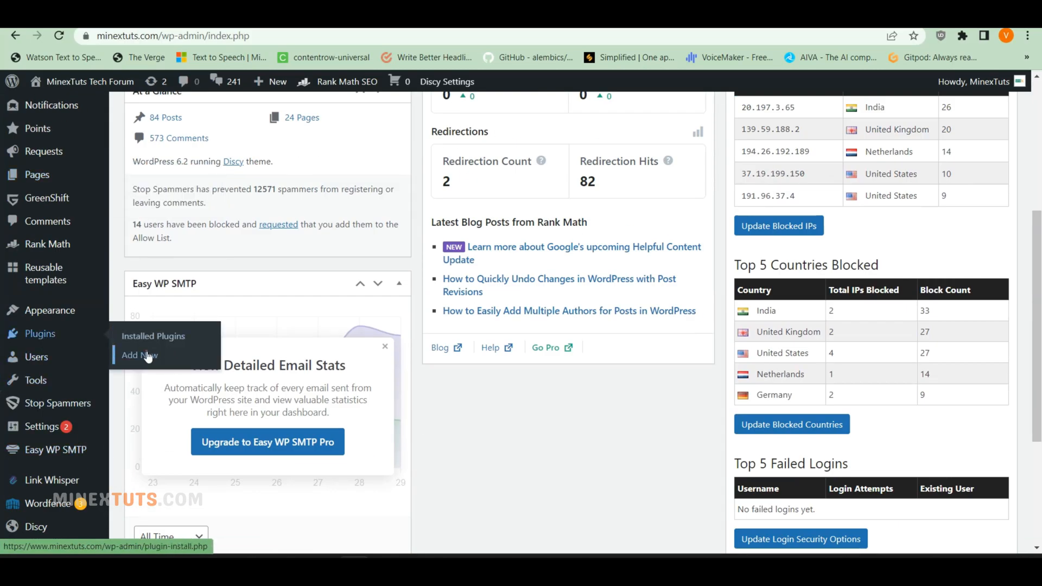
left_click(140, 355)
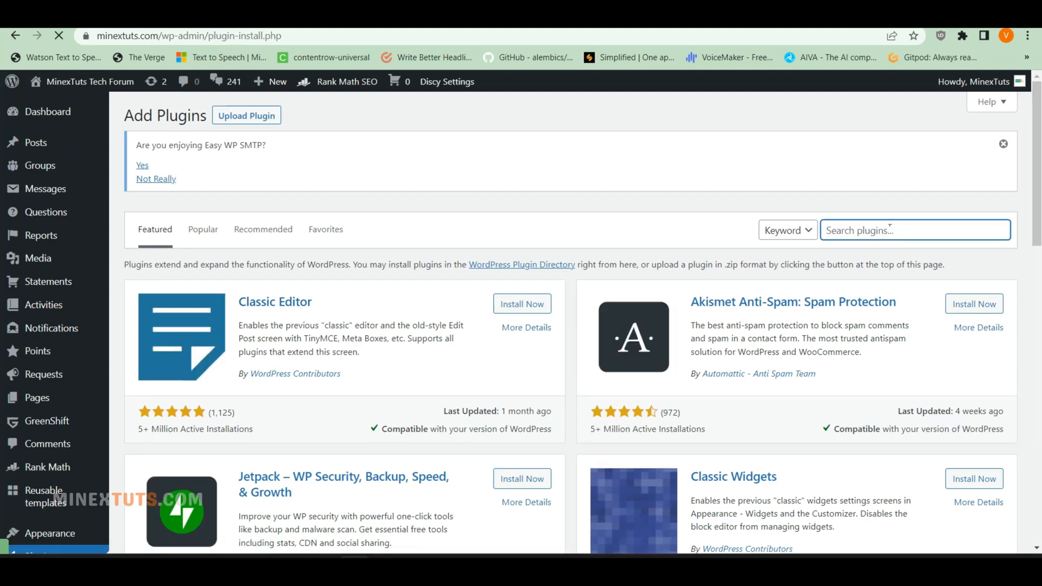
type("nextend social")
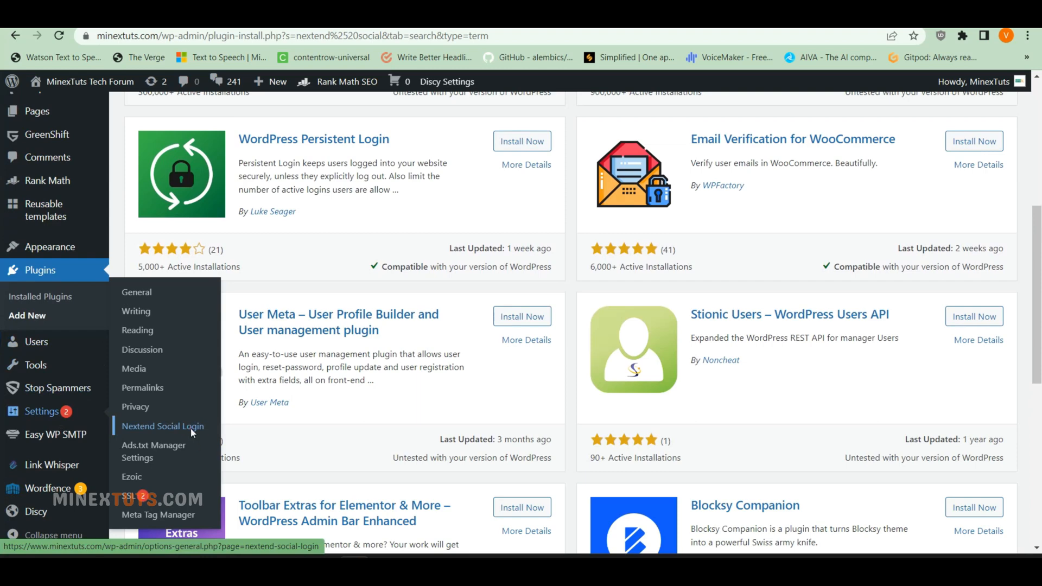
left_click(162, 425)
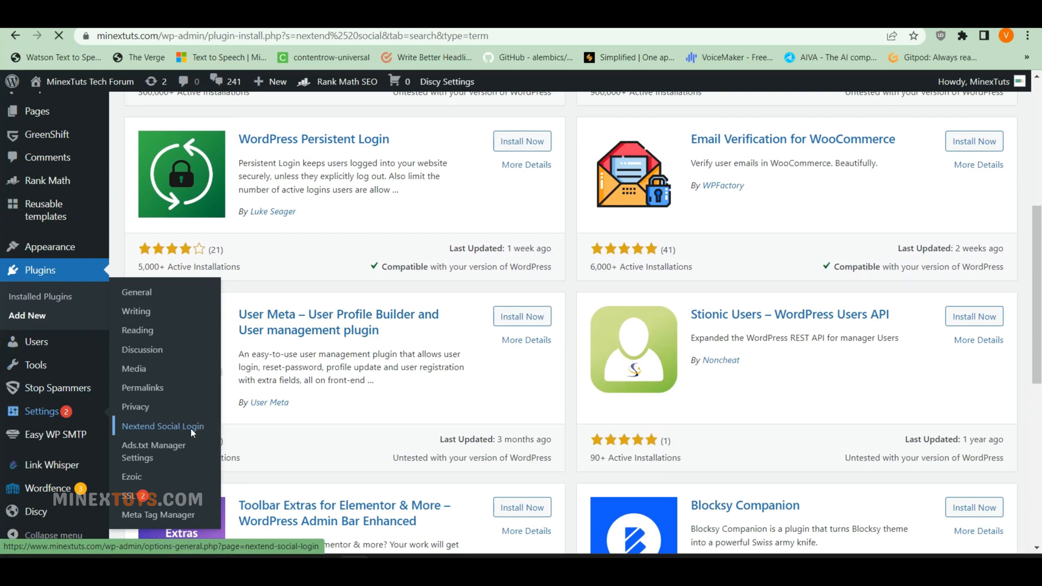
View the Providers list showing Facebook and Google enabled.
left_click(161, 425)
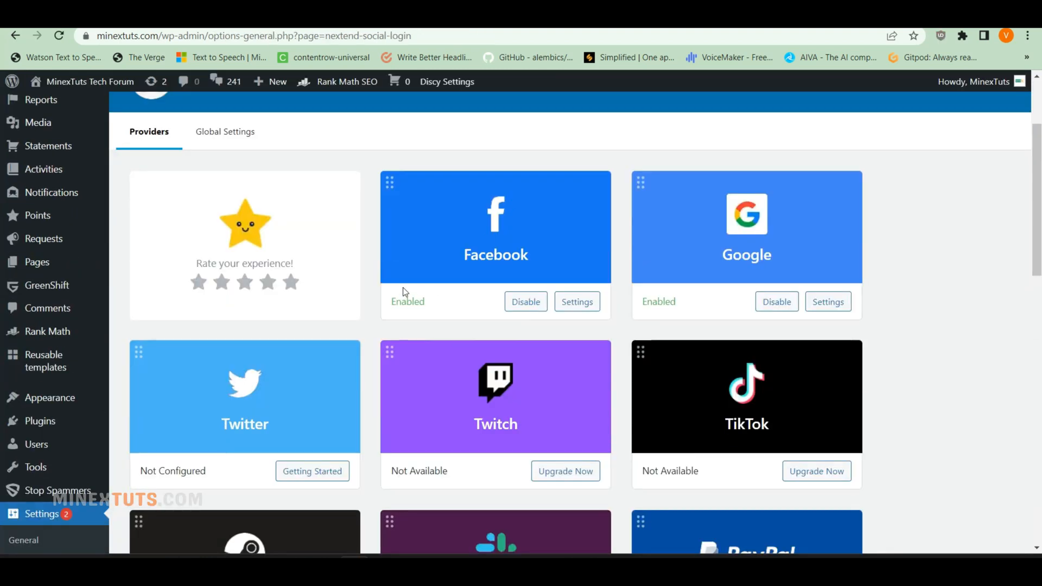
mouse_move(217, 445)
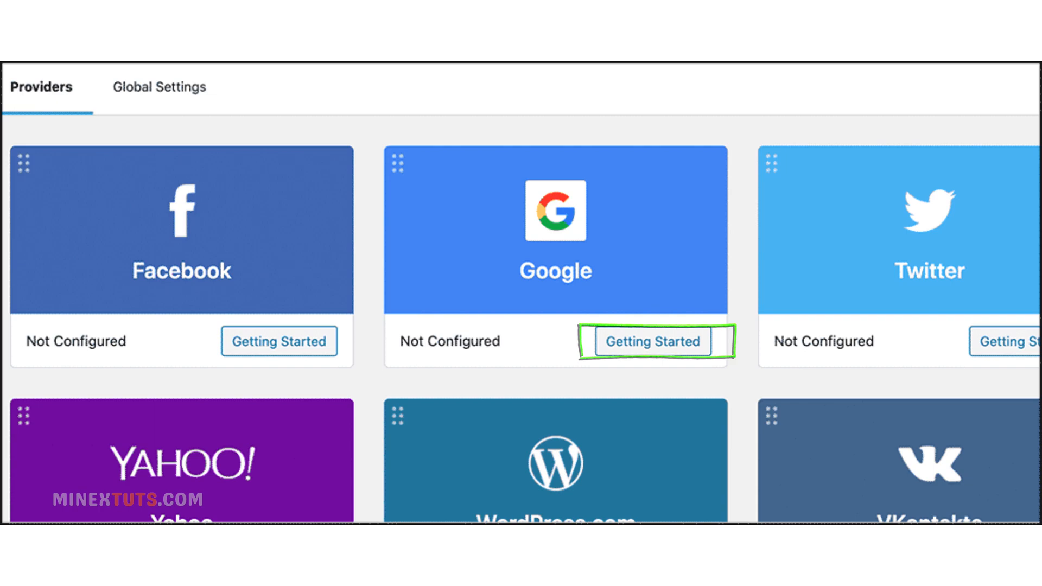
View the Enabled APIs & services dashboard for the Minex Tuts project.
left_click(651, 340)
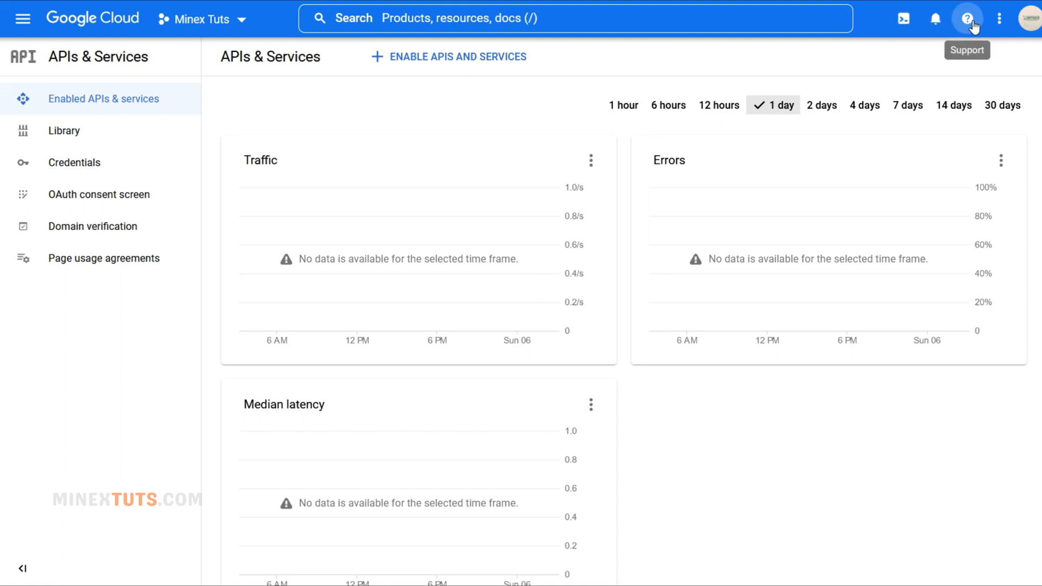
left_click(202, 18)
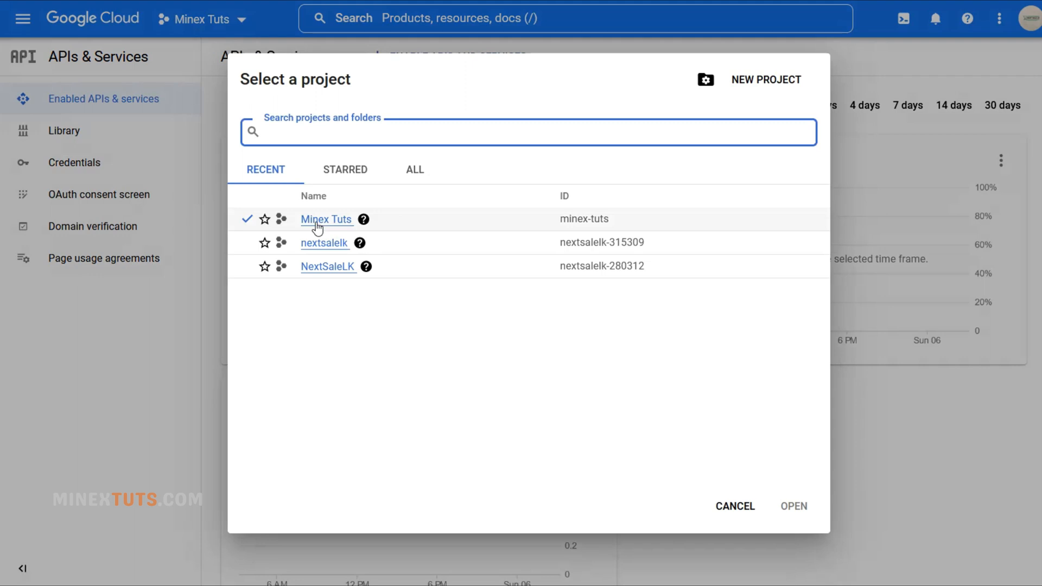
left_click(326, 219)
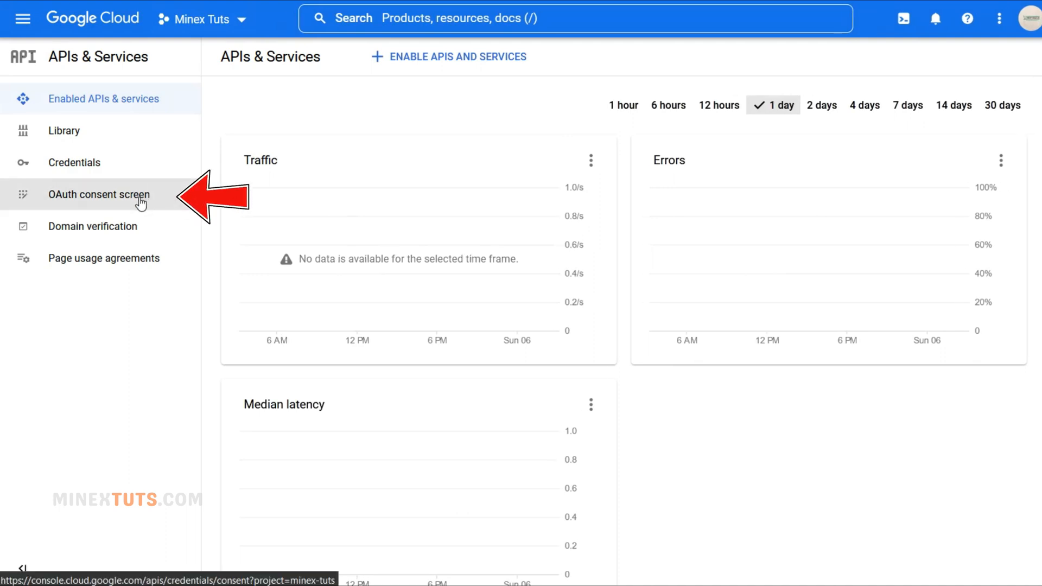
Go to the OAuth consent screen and choose External as the user type.
left_click(99, 194)
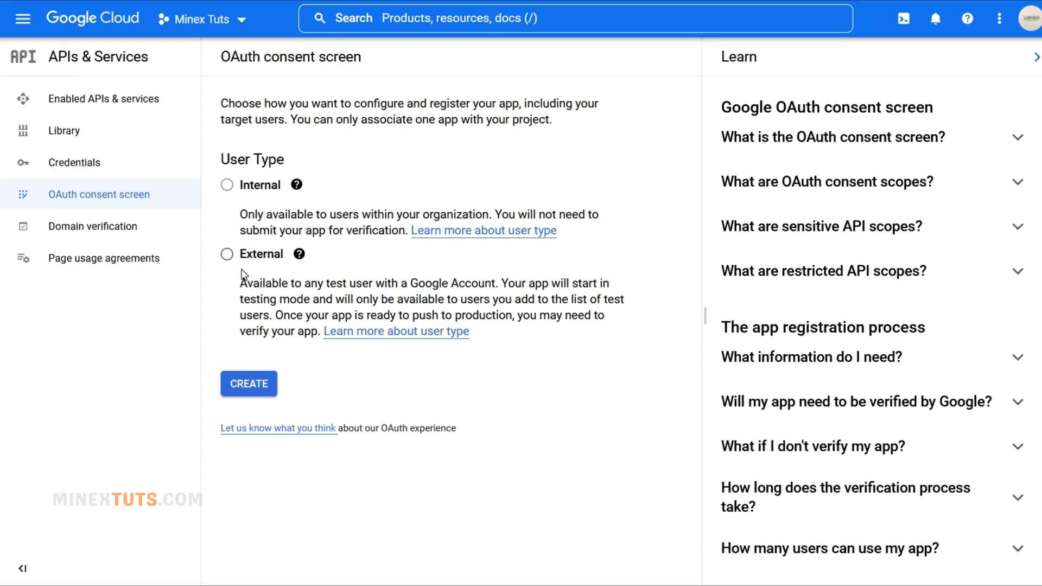
left_click(227, 254)
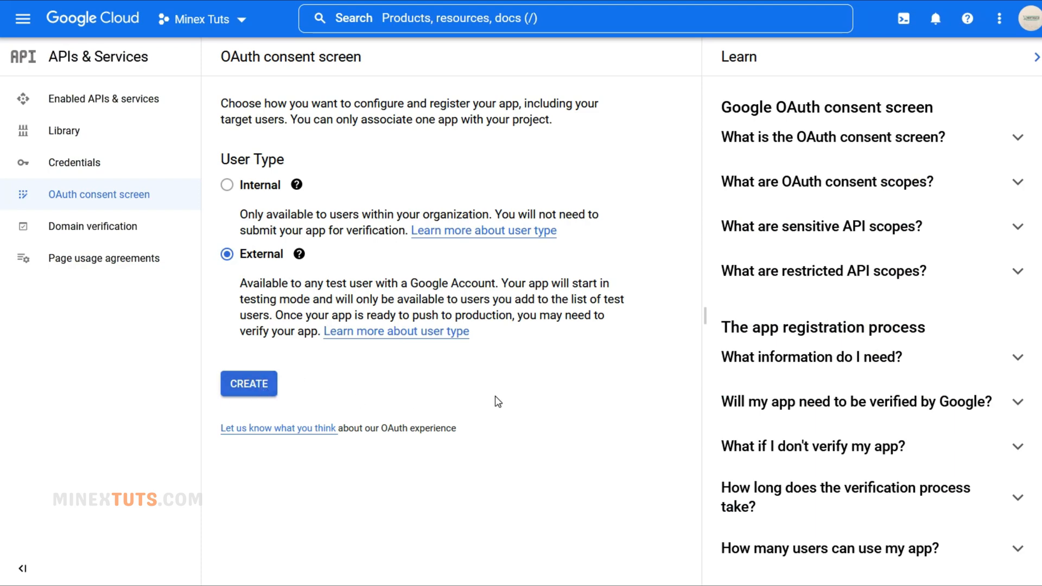
Create the registration with app name 'minextuts login', support email, and home, privacy and terms links.
left_click(247, 383)
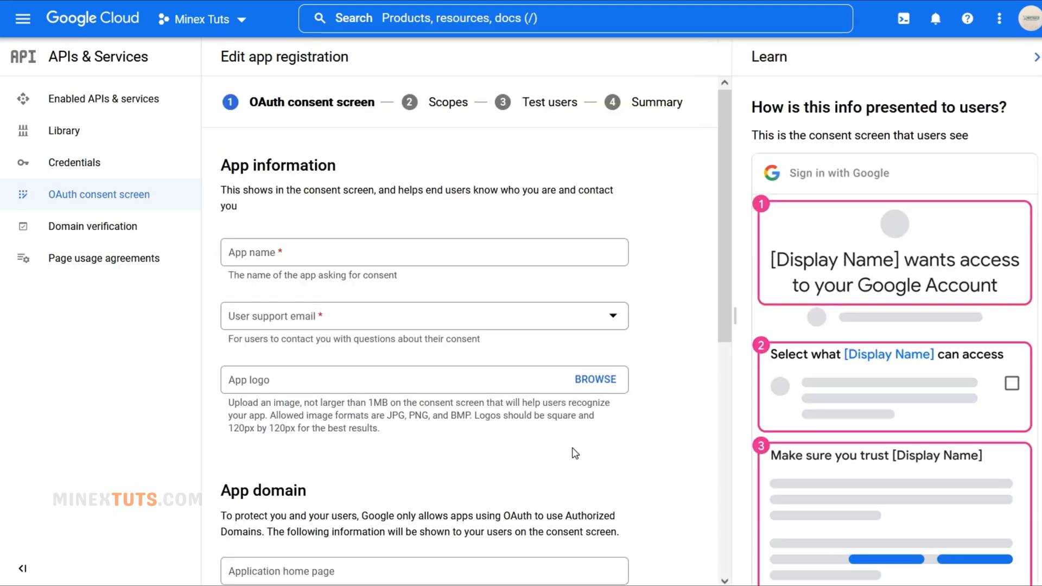
mouse_move(646, 525)
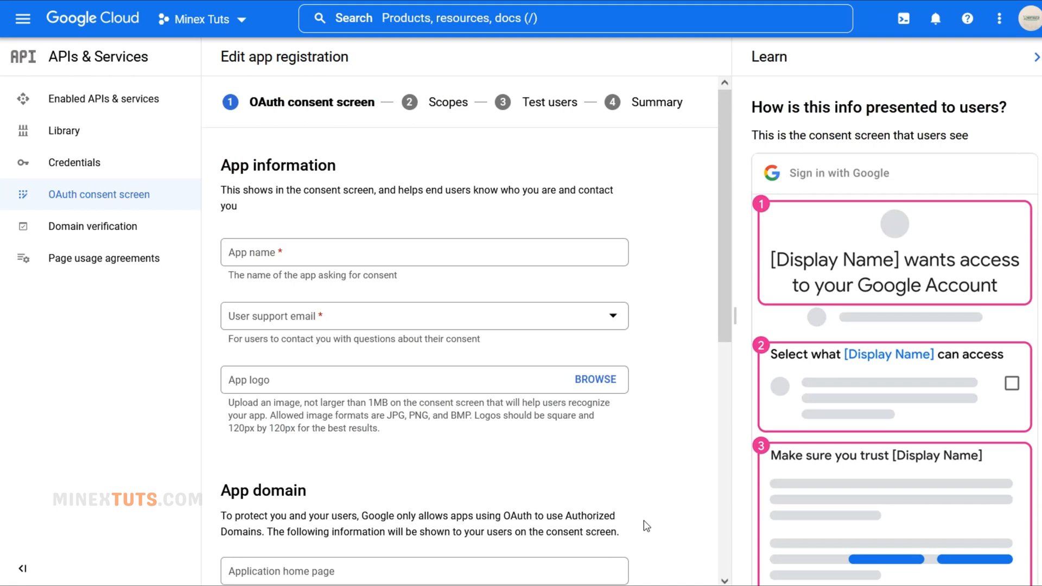
left_click(423, 251)
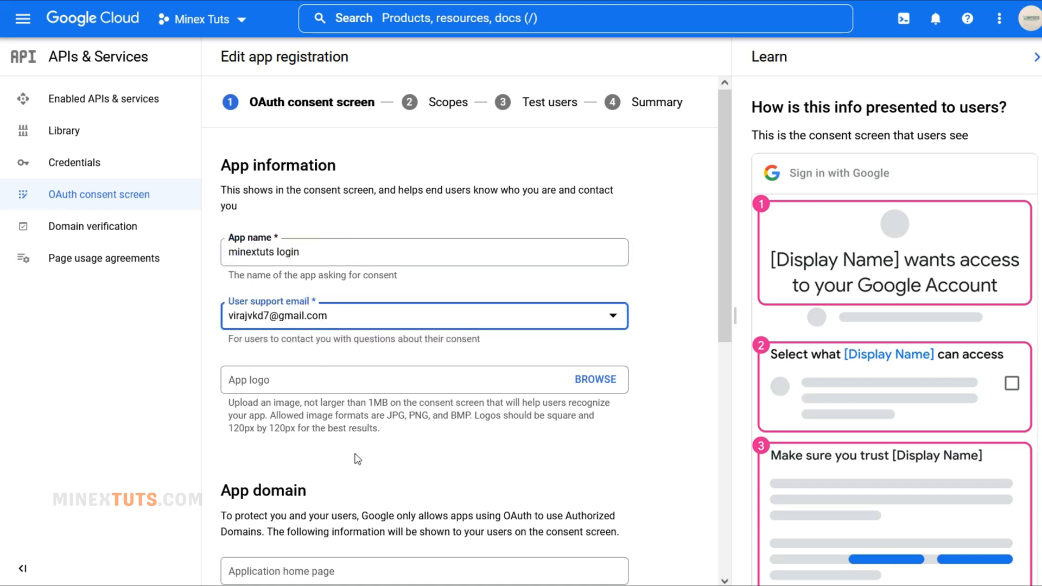
scroll("down", 3)
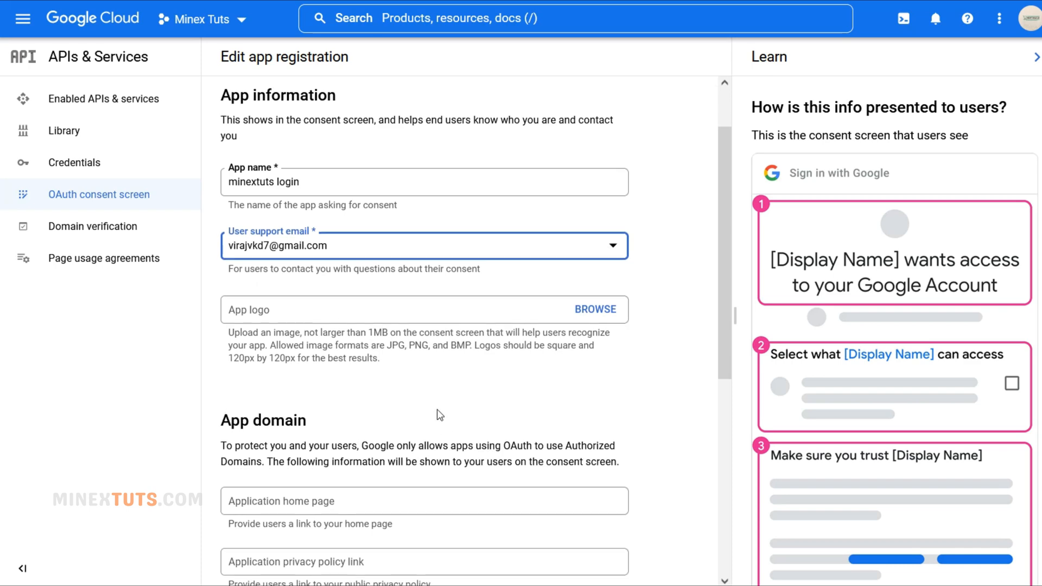
scroll("down", 3)
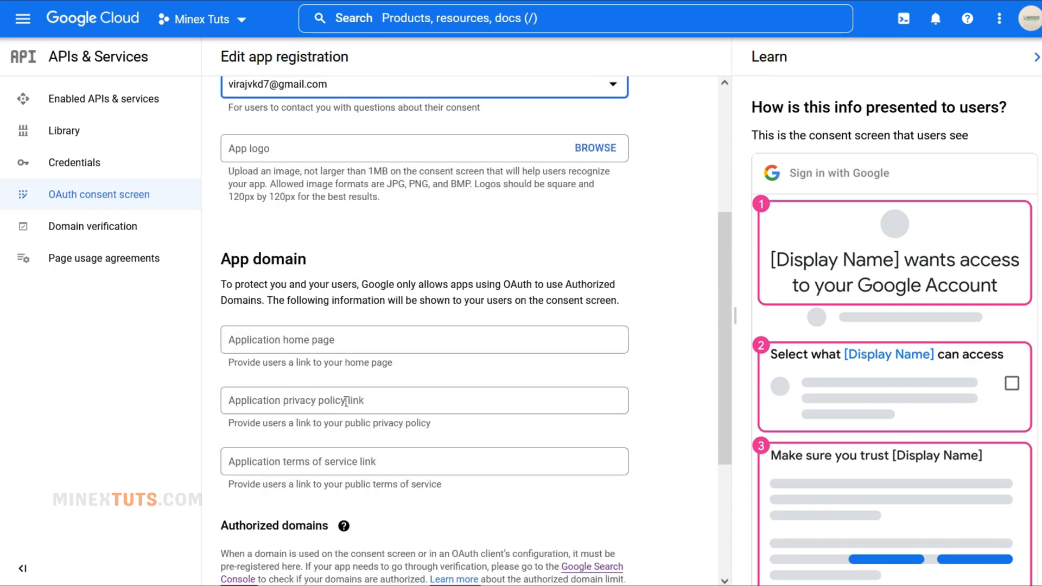
left_click(425, 340)
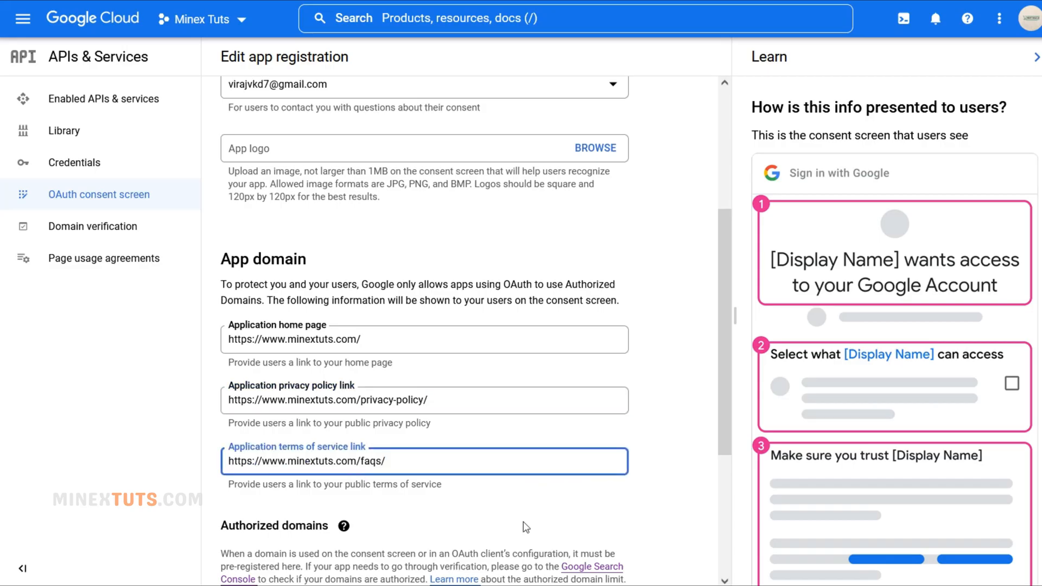
scroll("down", 3)
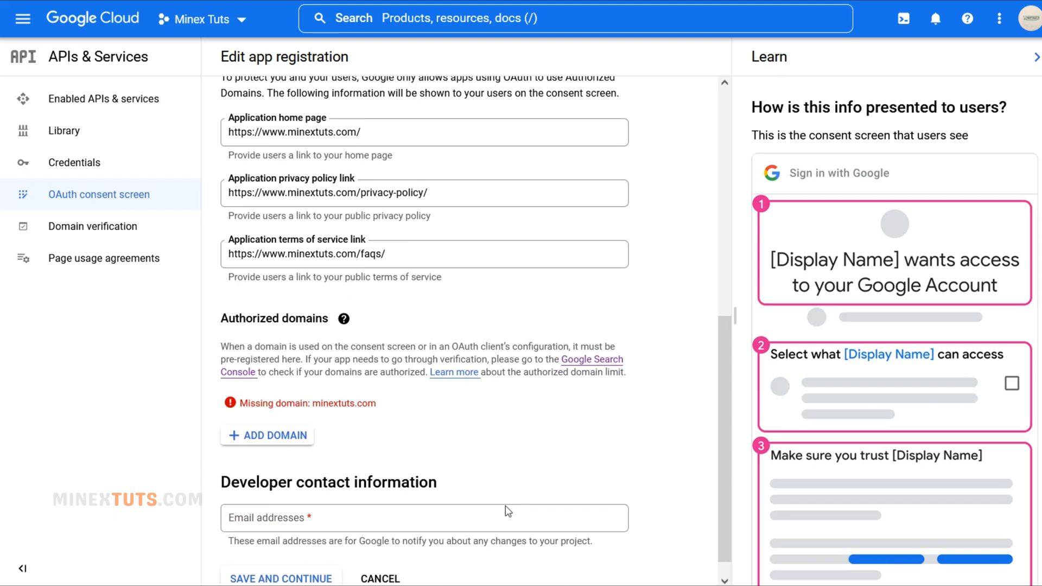
left_click(267, 435)
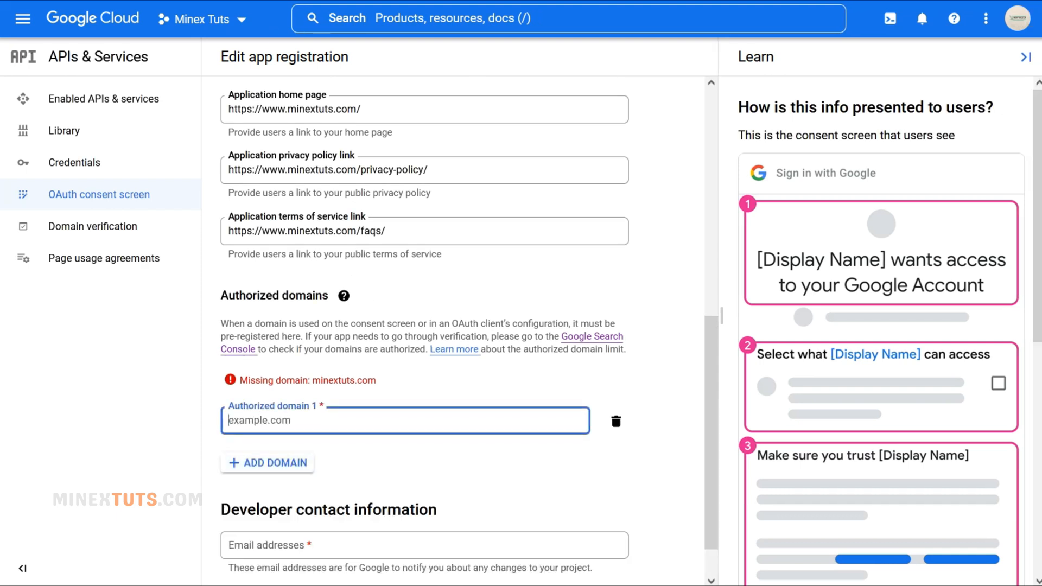
type("minextuts.com")
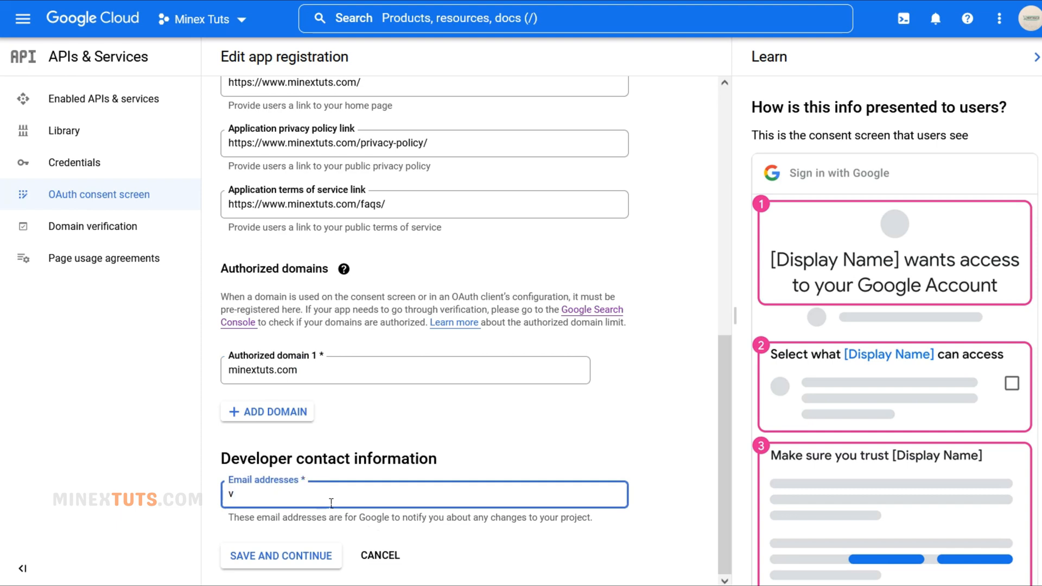
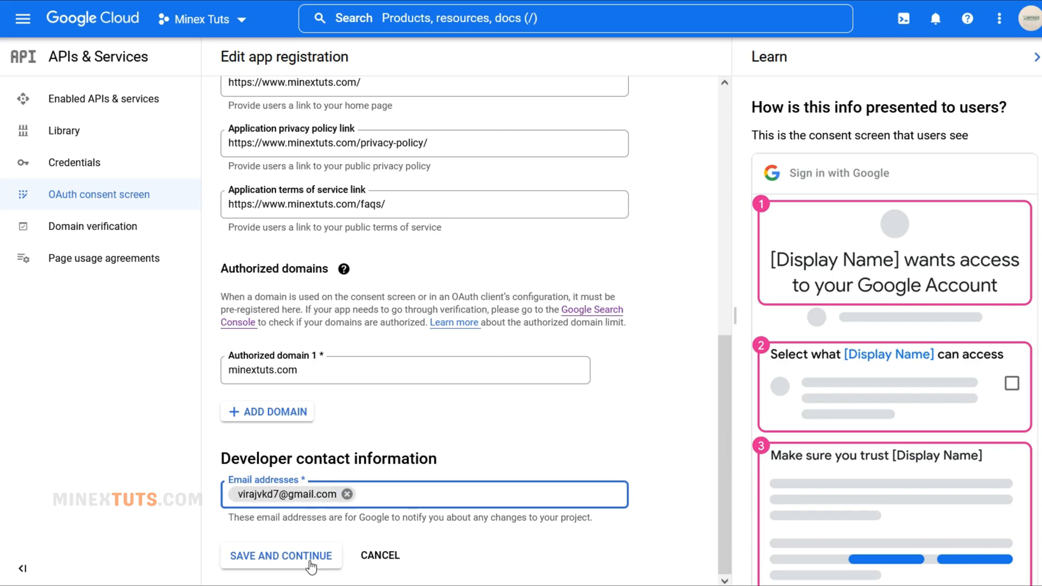
Save and continue past Scopes and Test users to the Summary, then go to Credentials.
left_click(280, 556)
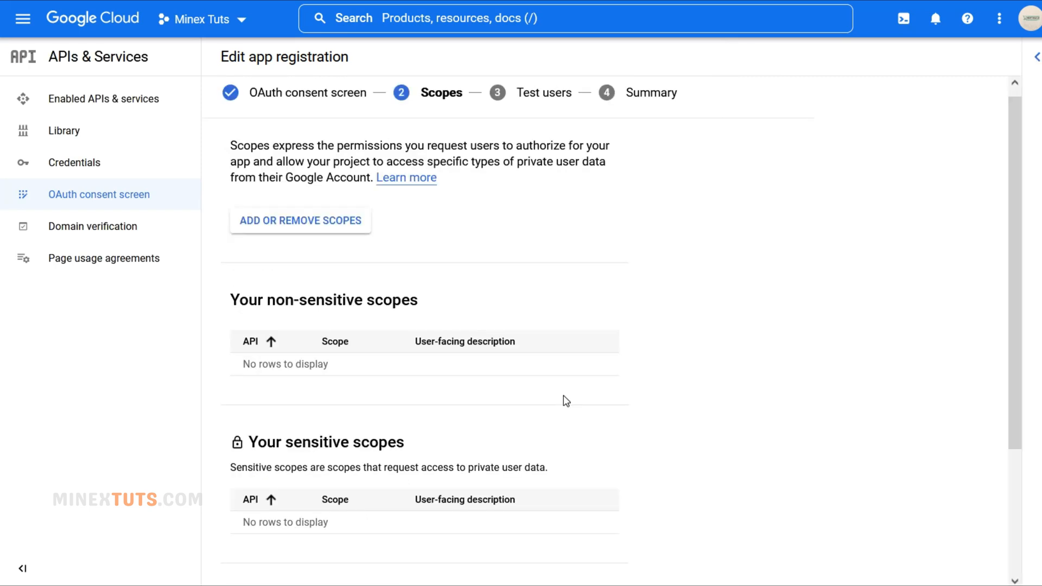
scroll("down", 3)
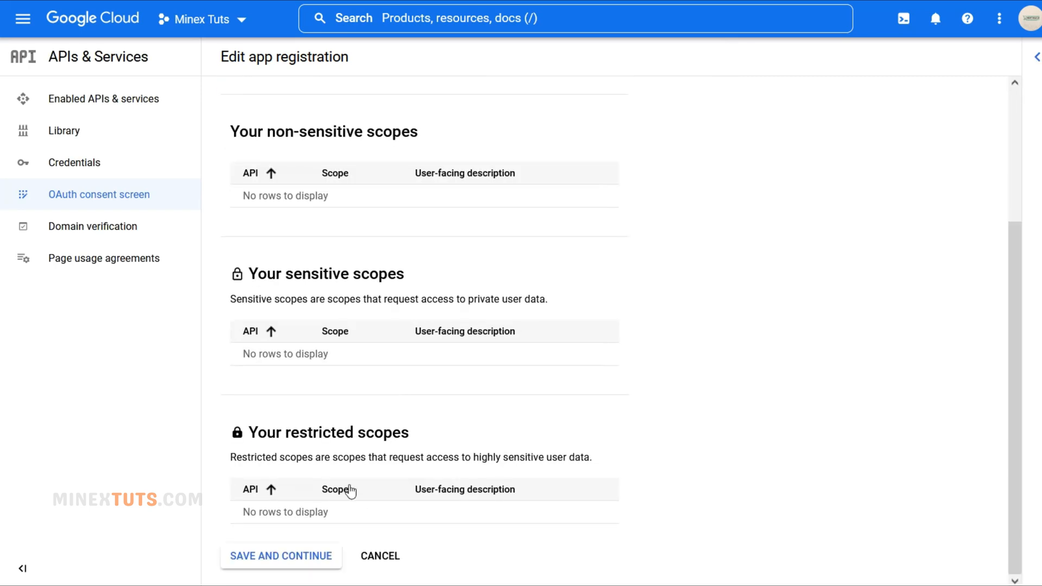
left_click(280, 556)
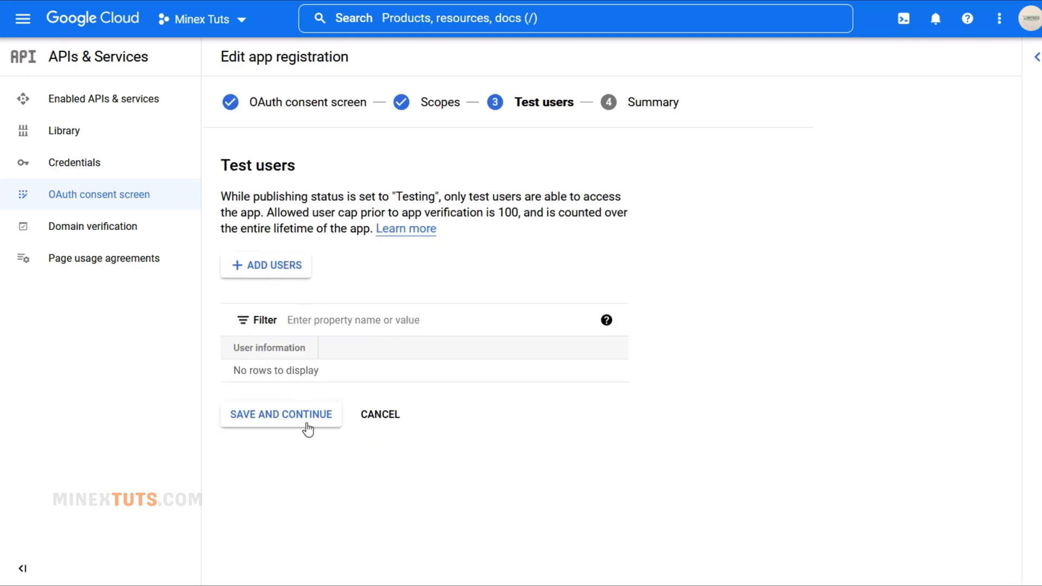
left_click(280, 413)
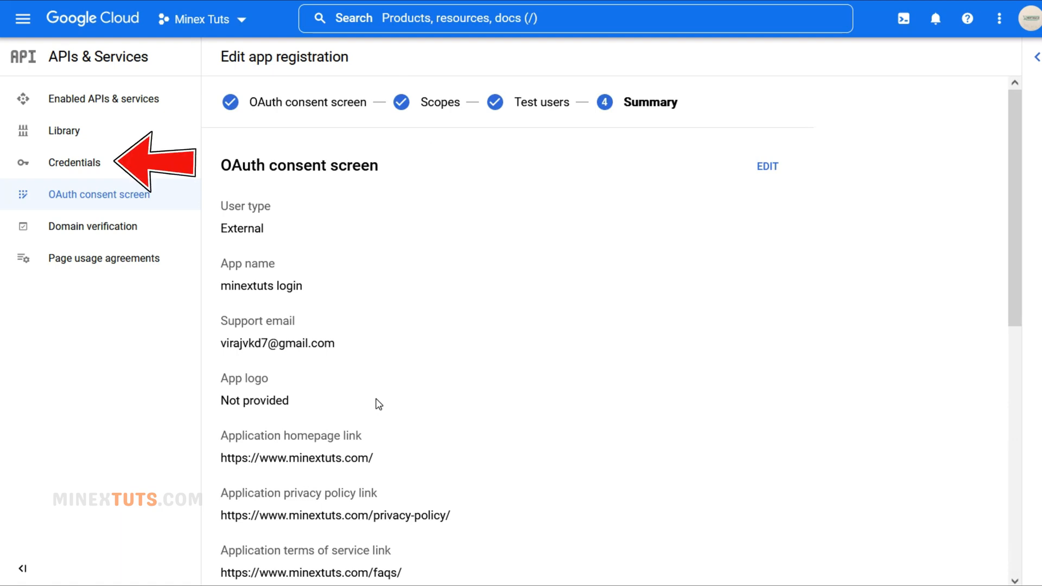
scroll("down", 3)
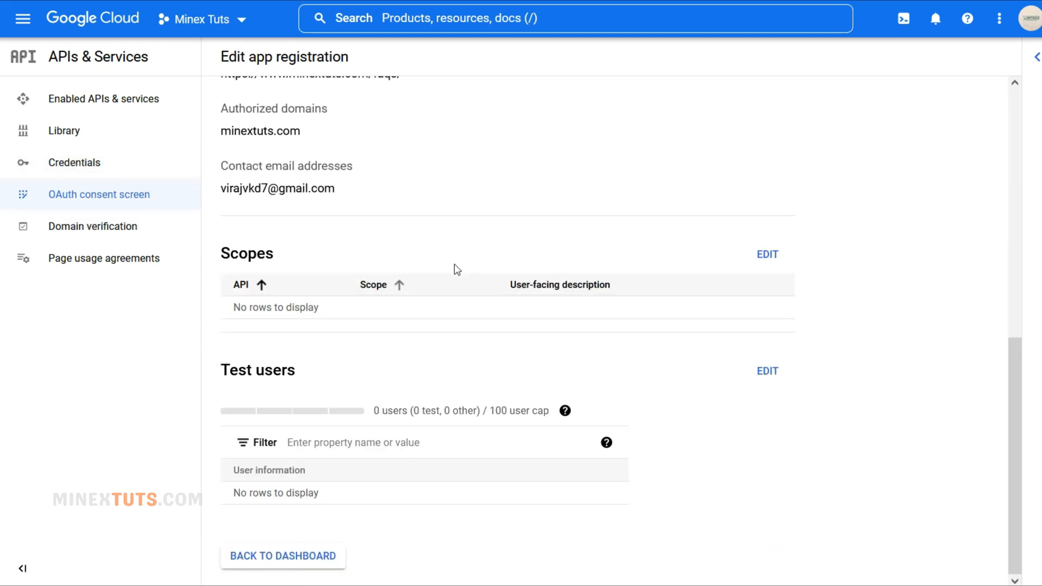
left_click(74, 161)
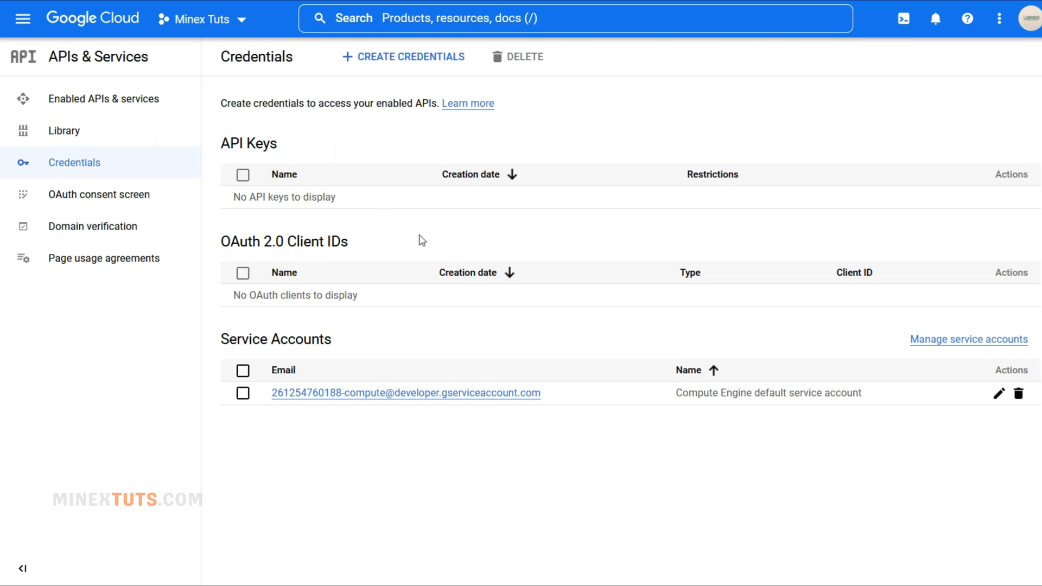
mouse_move(555, 574)
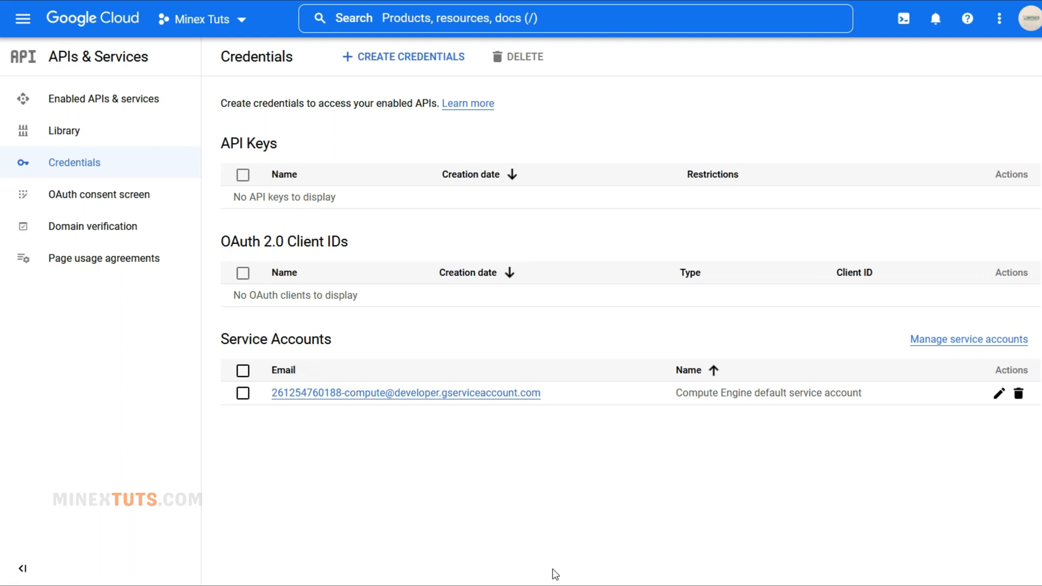
Start a new credential via Create Credentials, choosing OAuth client ID.
left_click(403, 56)
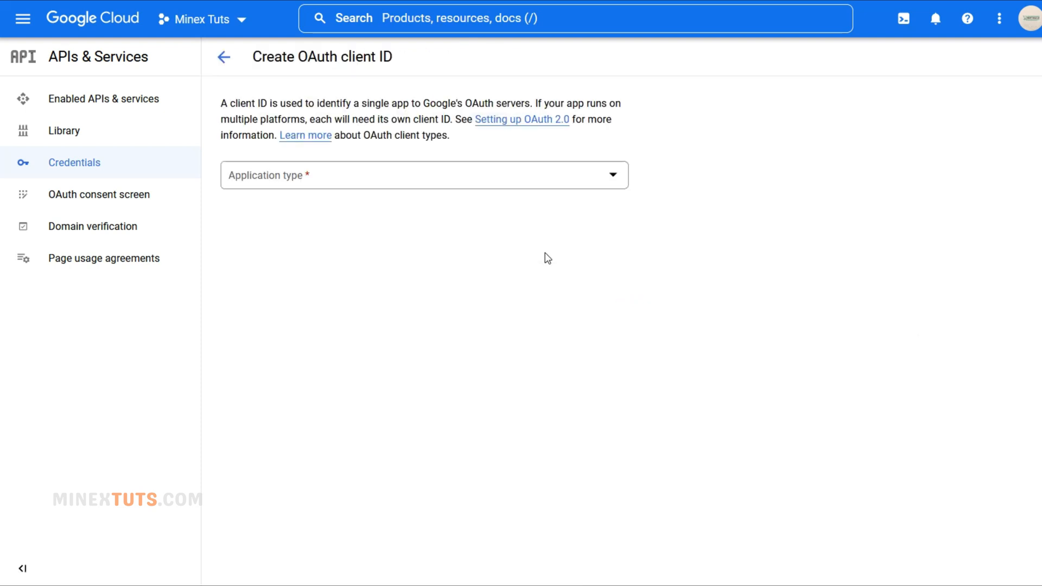
left_click(423, 174)
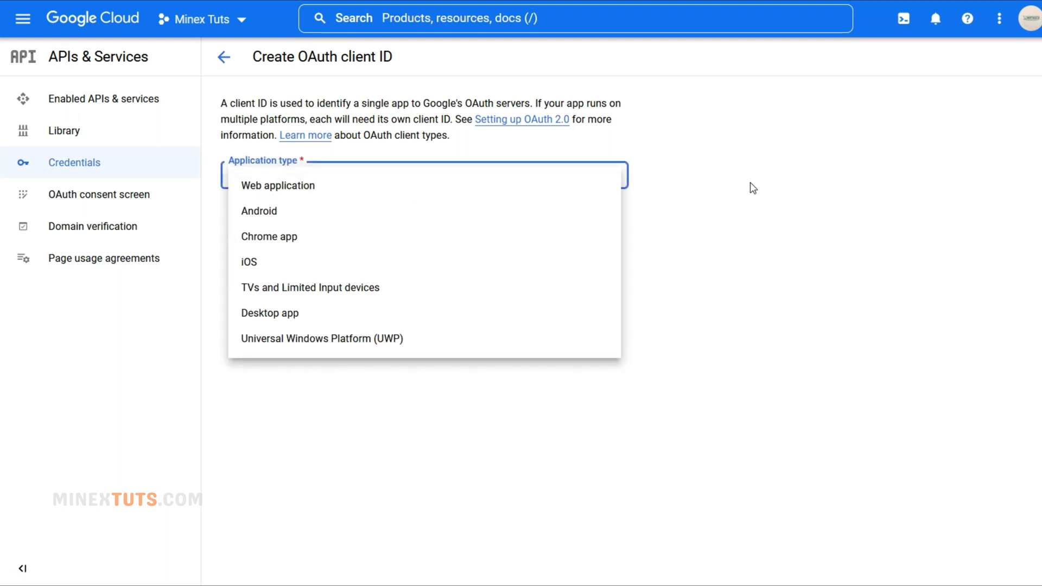
left_click(277, 185)
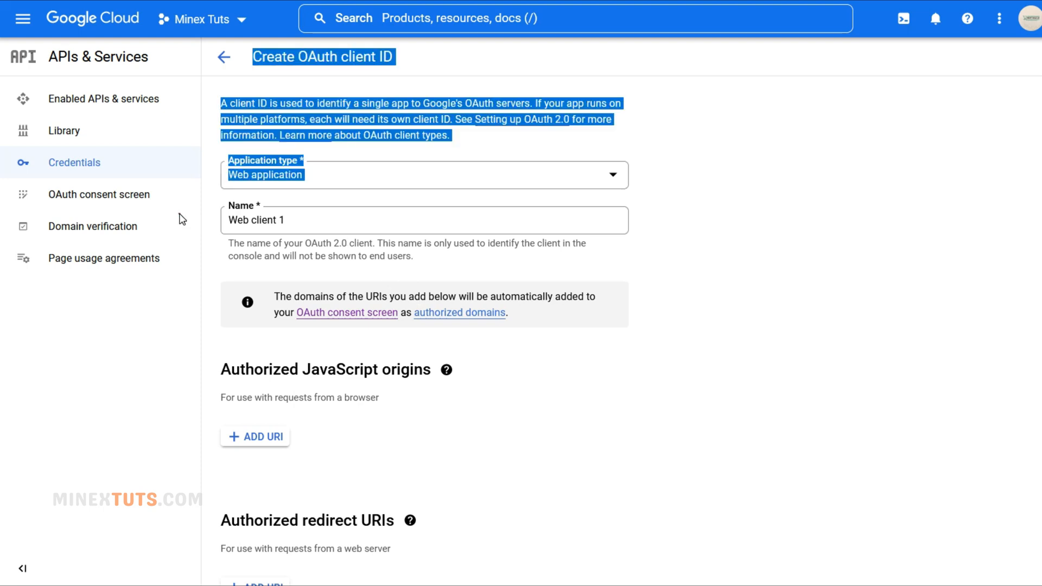
type("minextuts login web")
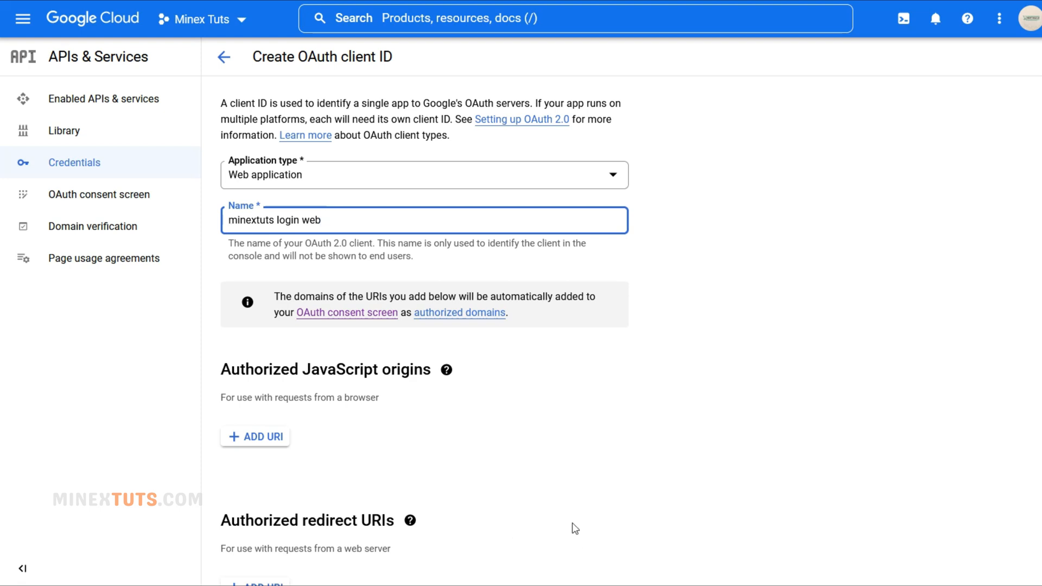
scroll("down", 3)
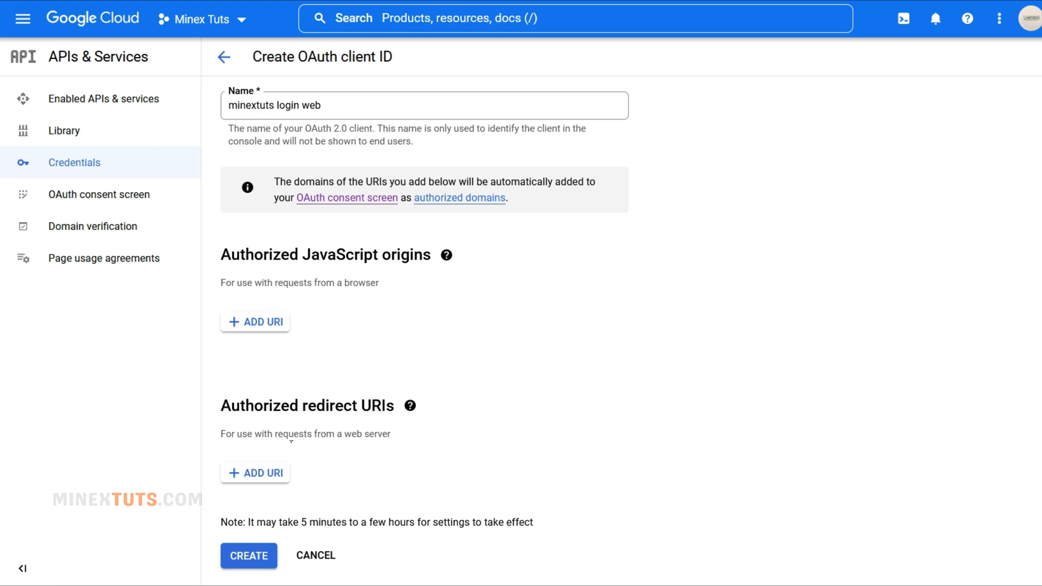
left_click(254, 472)
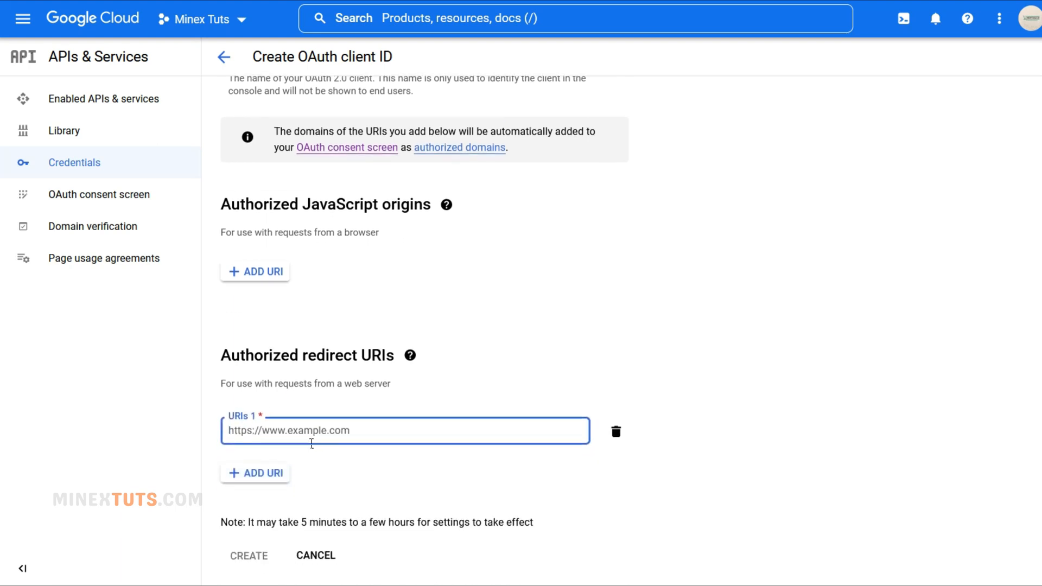
type("https://www.minextuts.com/wp-login.php?loginSocial=google")
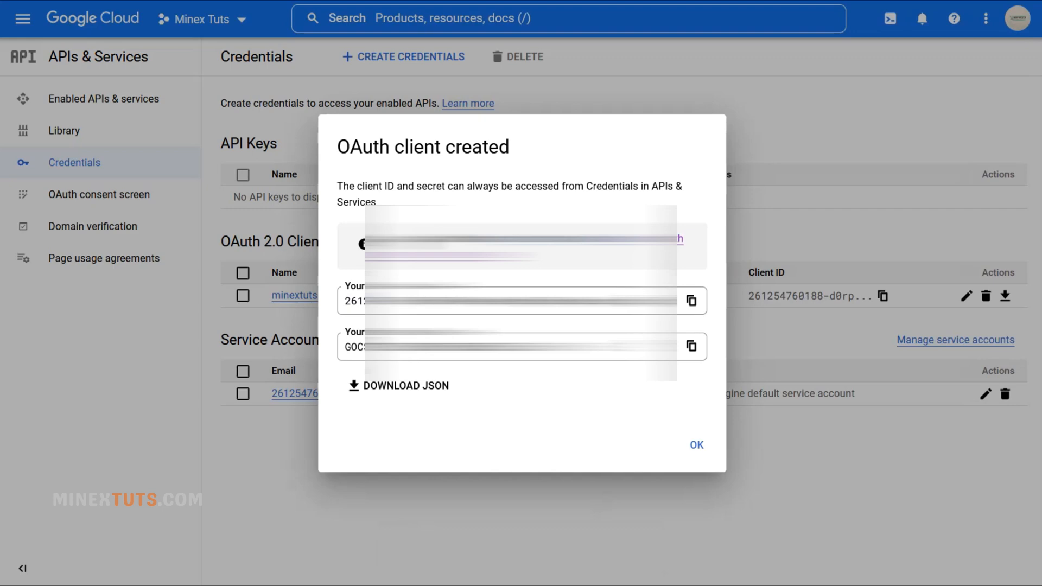
Acknowledge the new OAuth client's ID and secret and dismiss the confirmation.
left_click(696, 445)
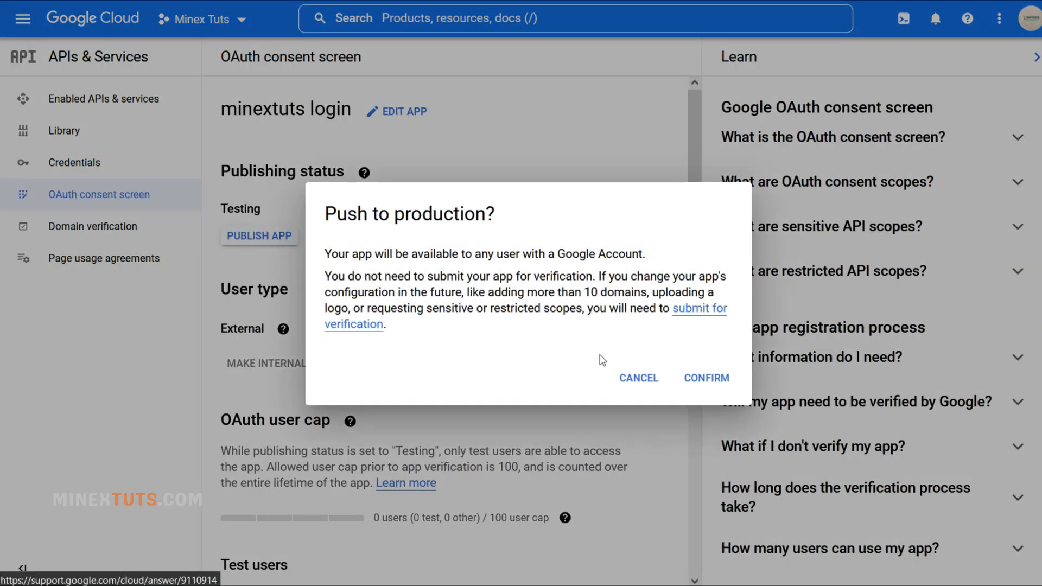
Confirm pushing the minextuts login app to production.
left_click(706, 377)
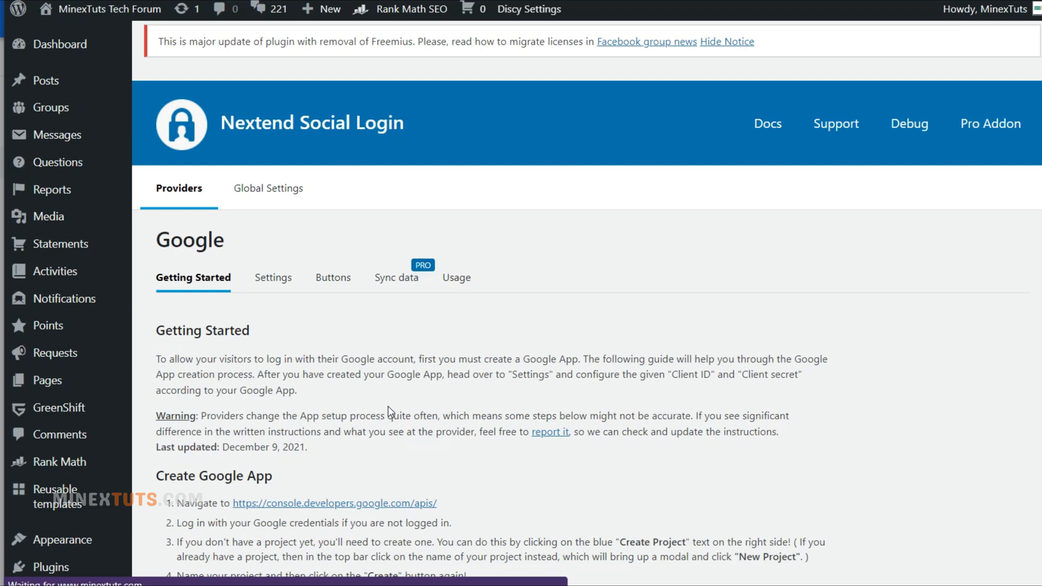
Save the Google Client ID and Client Secret in the Google provider settings.
left_click(272, 277)
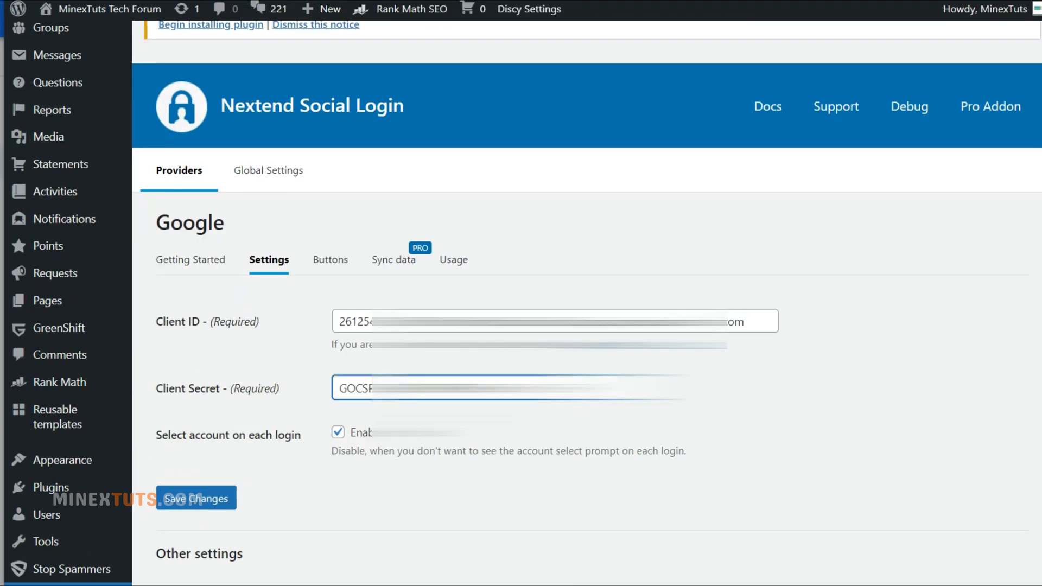
left_click(196, 498)
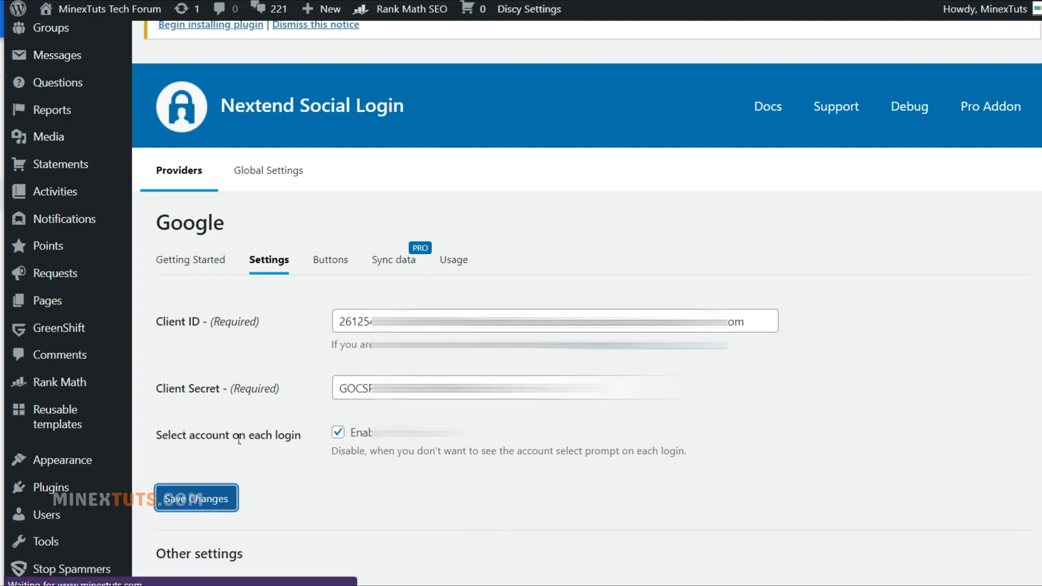
left_click(195, 498)
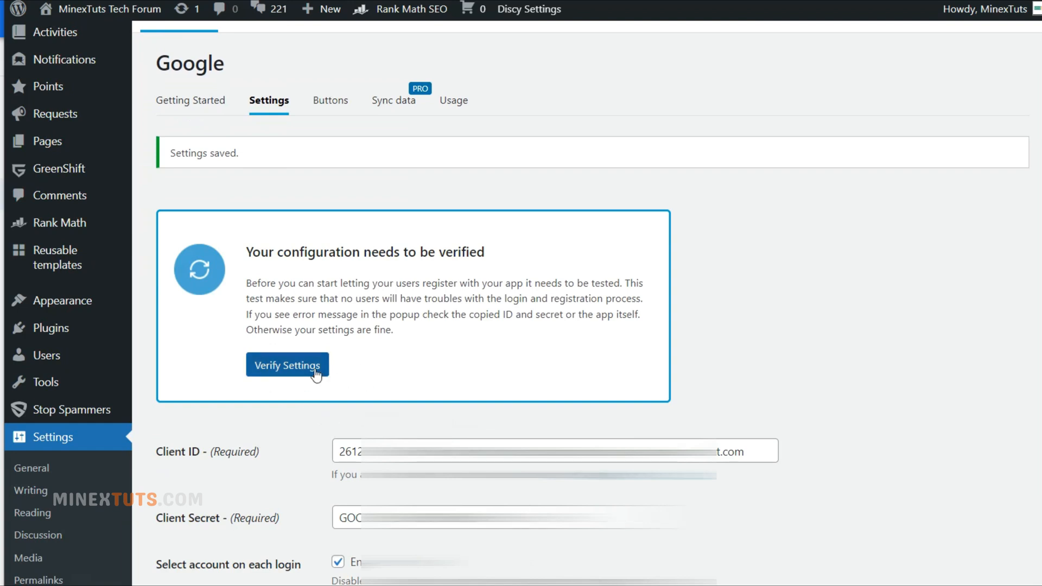
Verify the Google settings with a Google account and enable the Google provider.
left_click(286, 365)
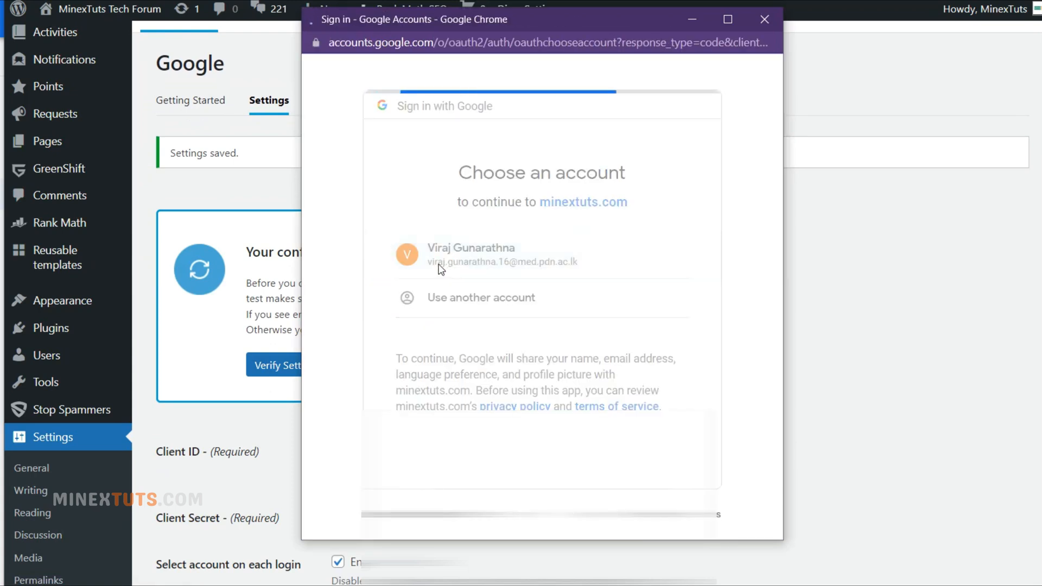
left_click(470, 254)
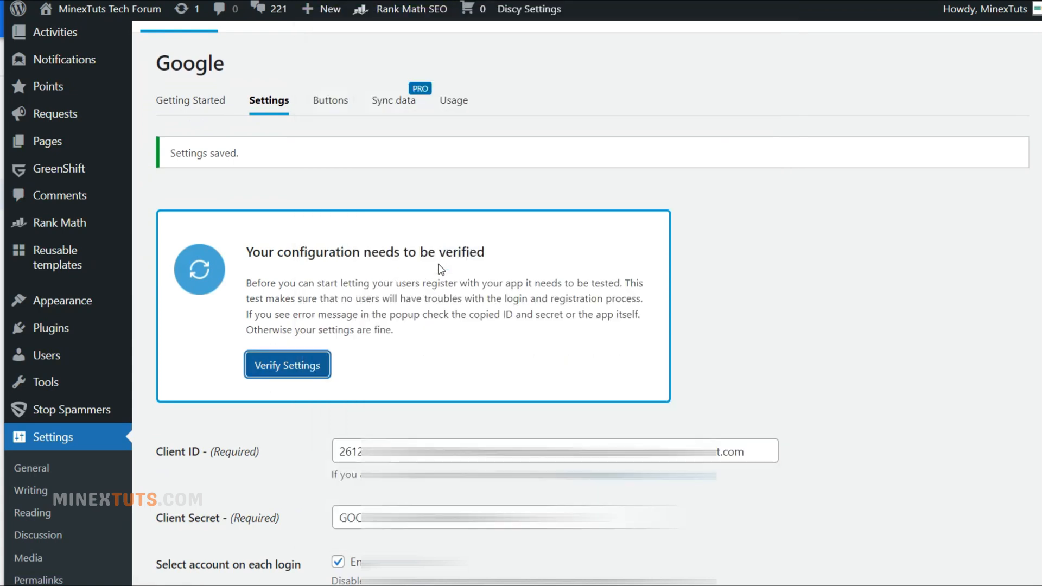
left_click(287, 365)
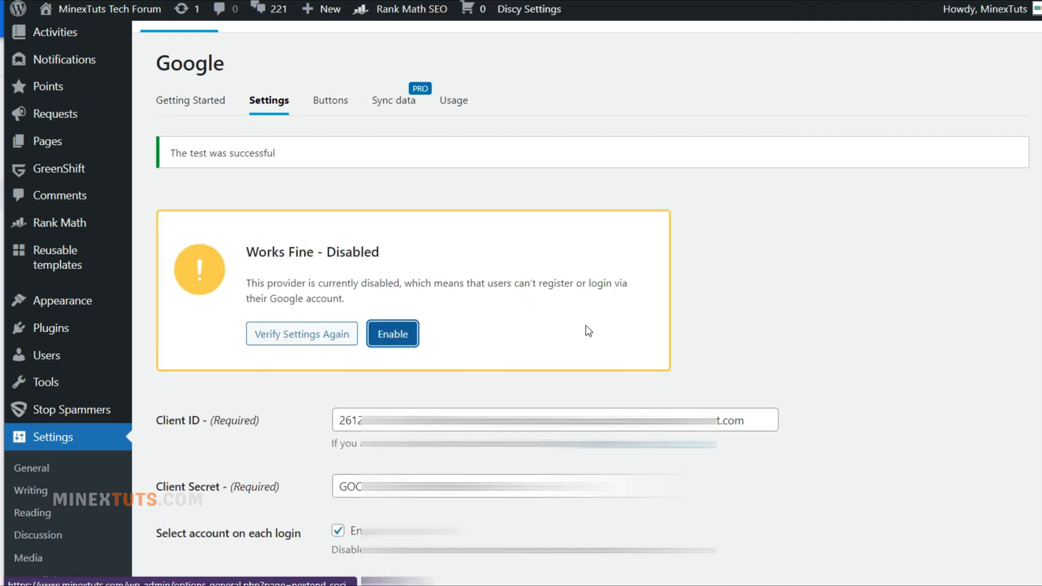
left_click(392, 333)
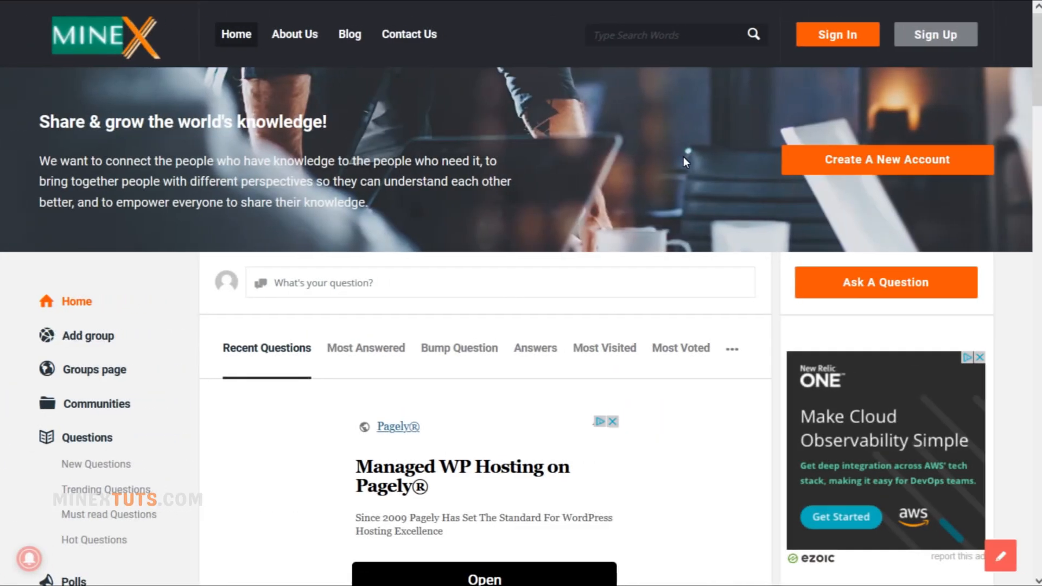
Open the Ask A Question form and review its fields.
left_click(885, 282)
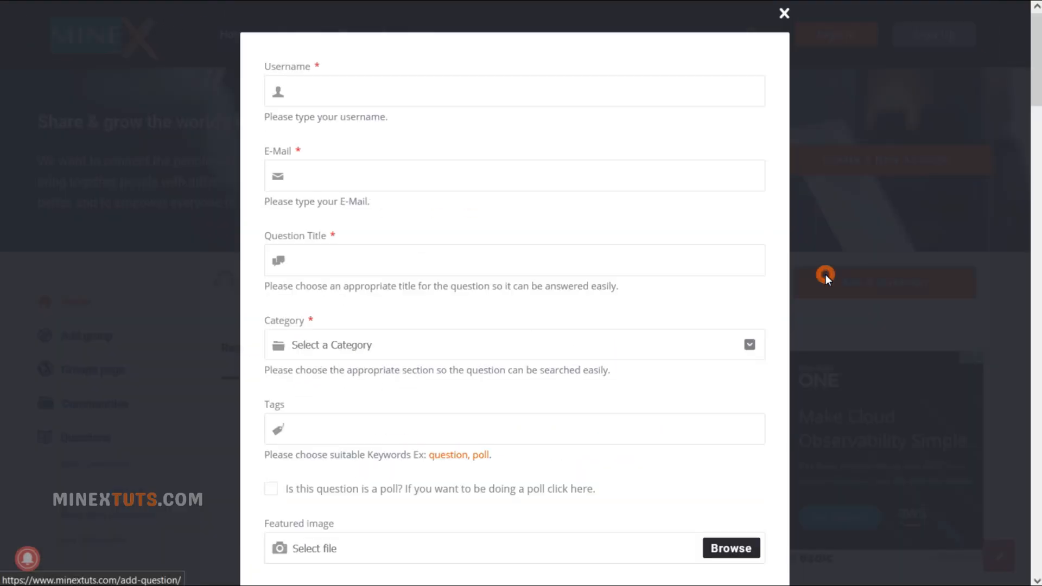
scroll("down", 3)
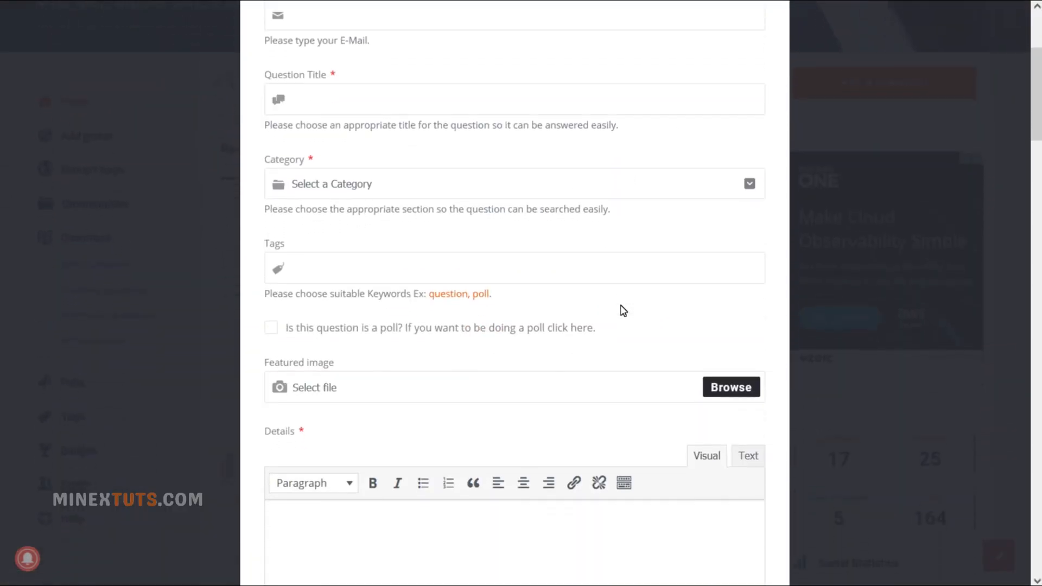